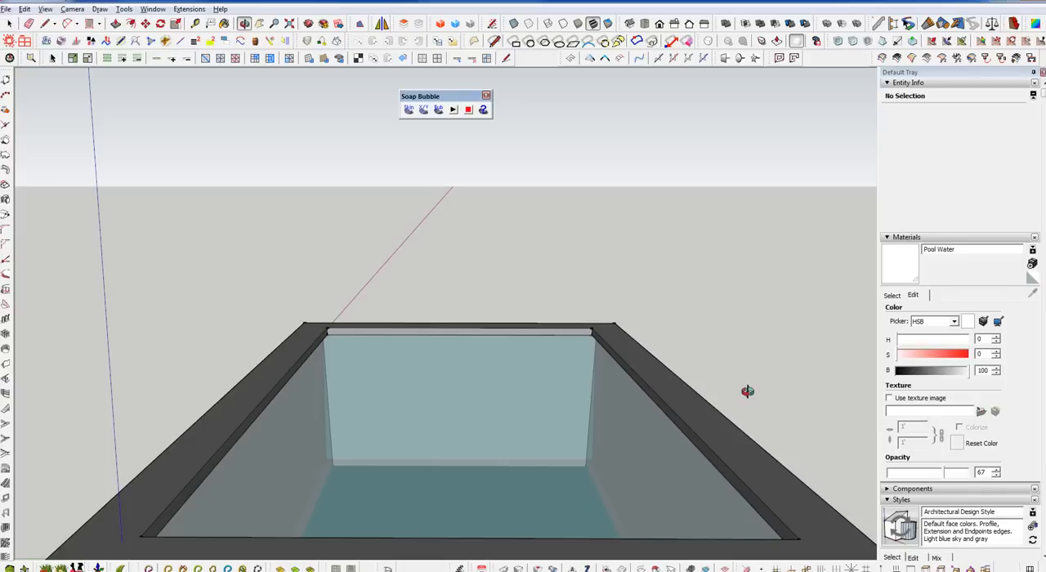
mouse_move(749, 396)
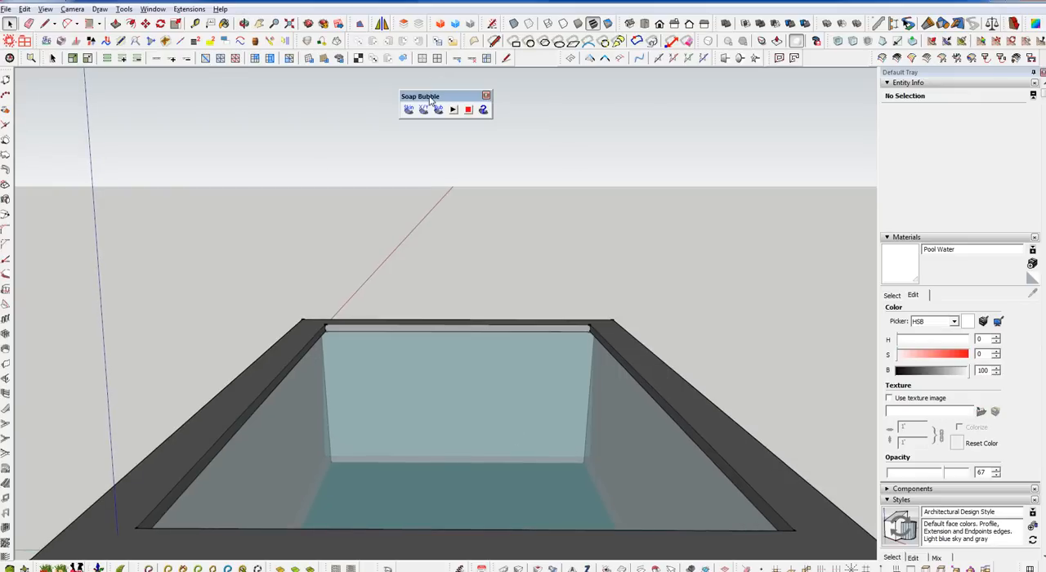
mouse_move(438, 433)
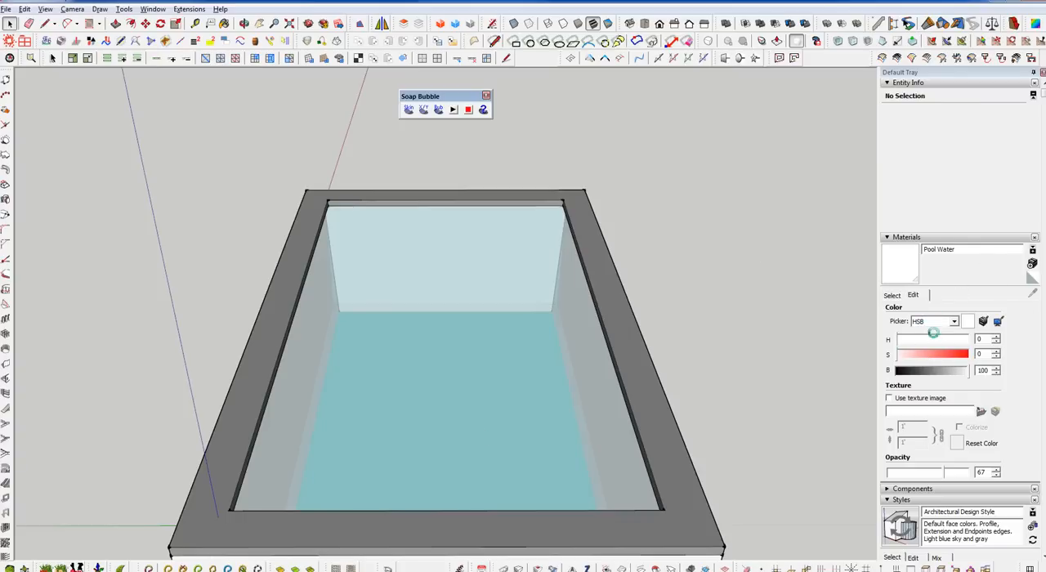
Recolor Pool Water to a deeper blue via the Color Wheel picker and check it lower in the pool
left_click(954, 320)
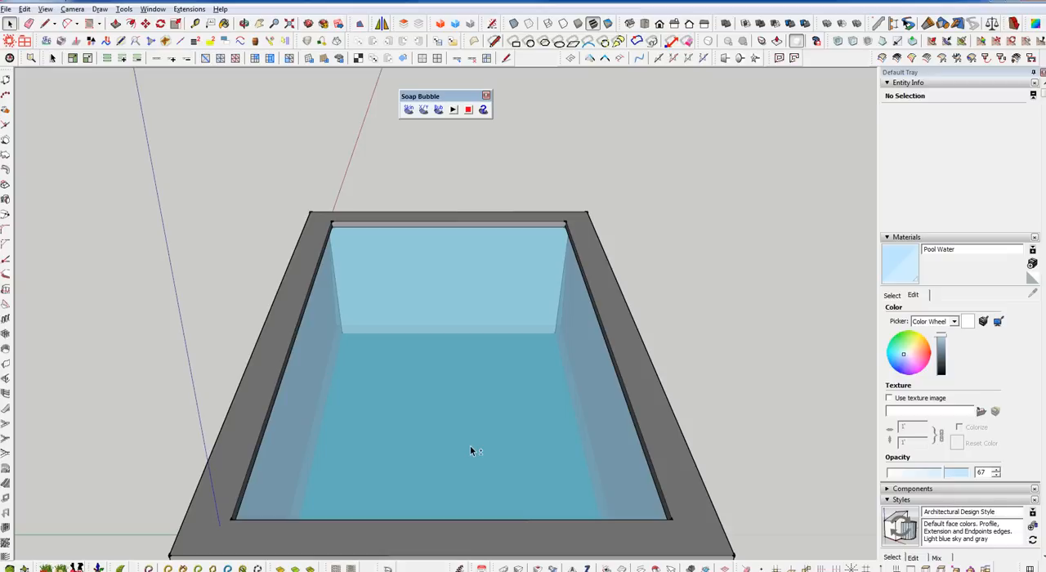
left_click_drag(471, 450, 445, 347)
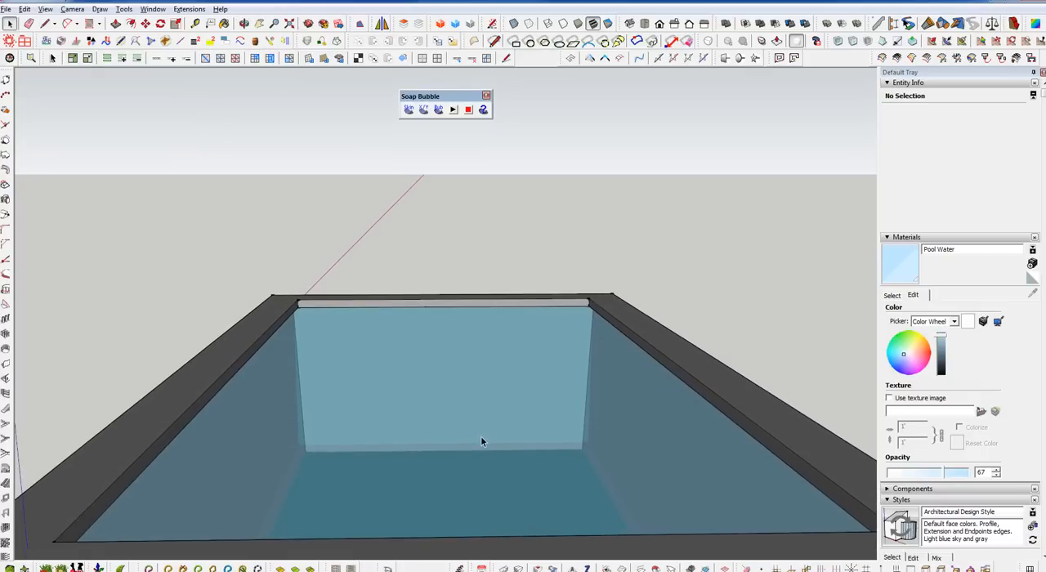
mouse_move(471, 428)
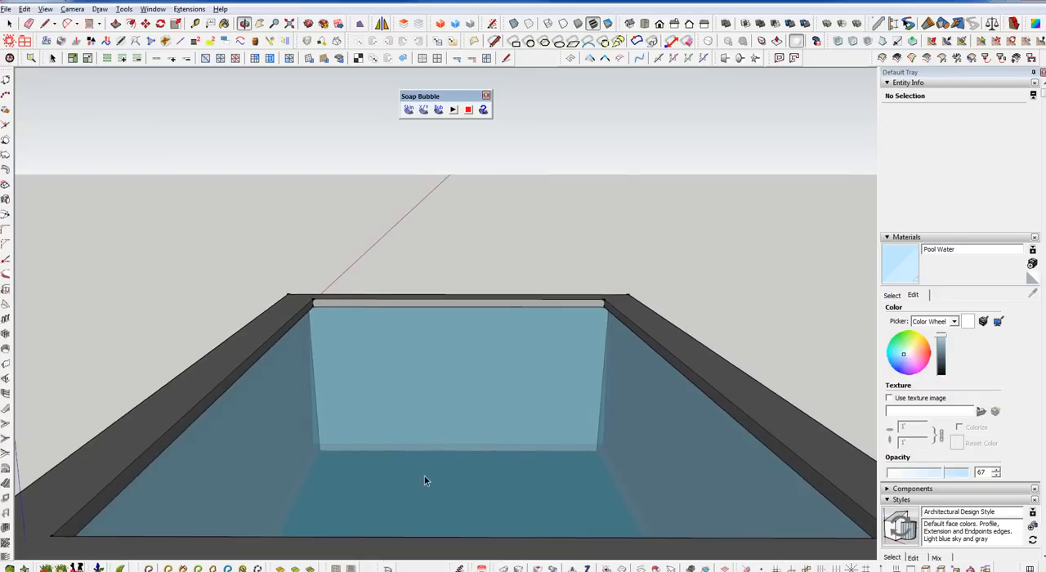
mouse_move(456, 533)
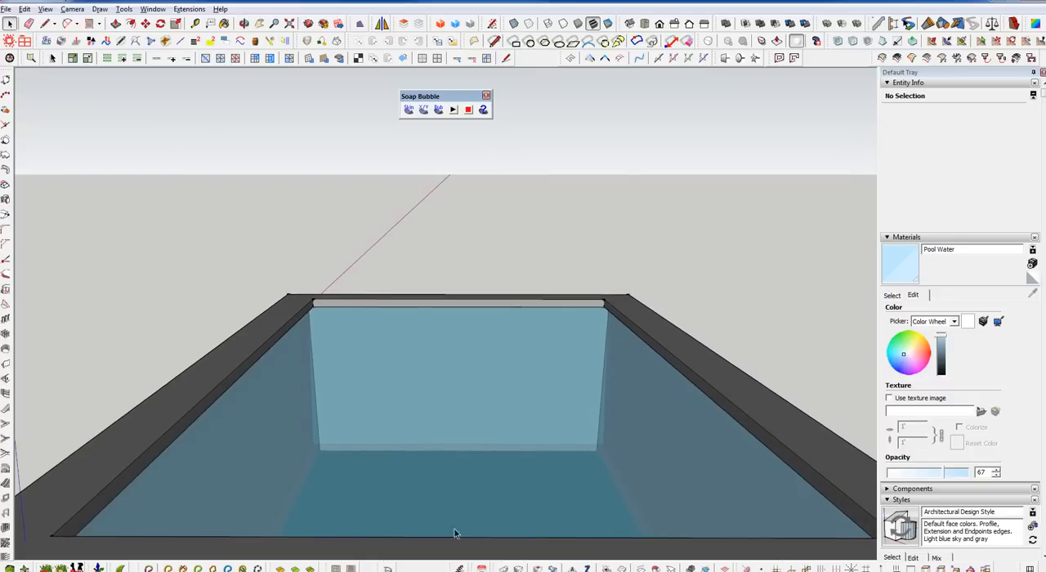
mouse_move(245, 398)
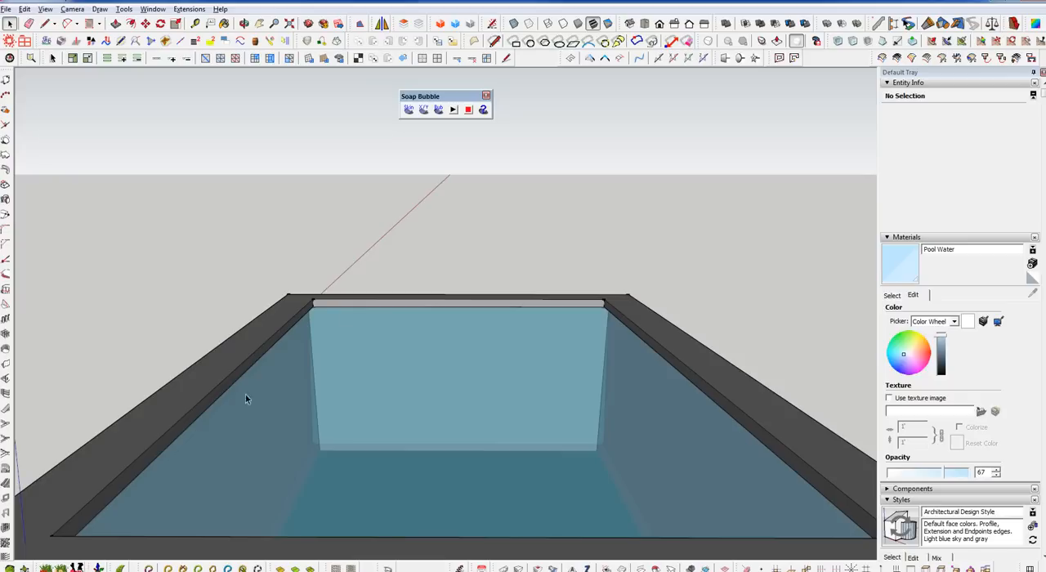
mouse_move(172, 512)
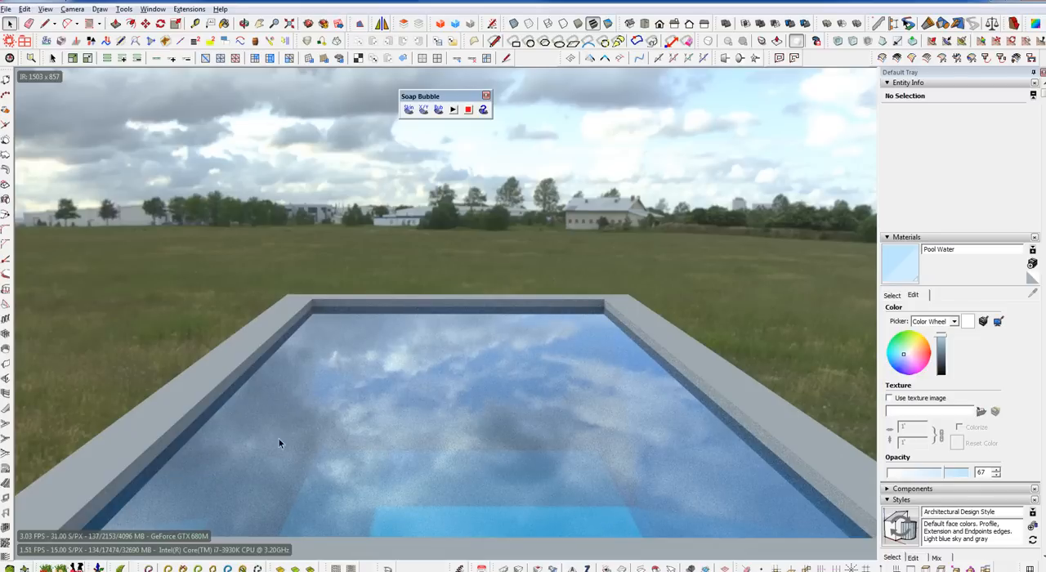
mouse_move(343, 482)
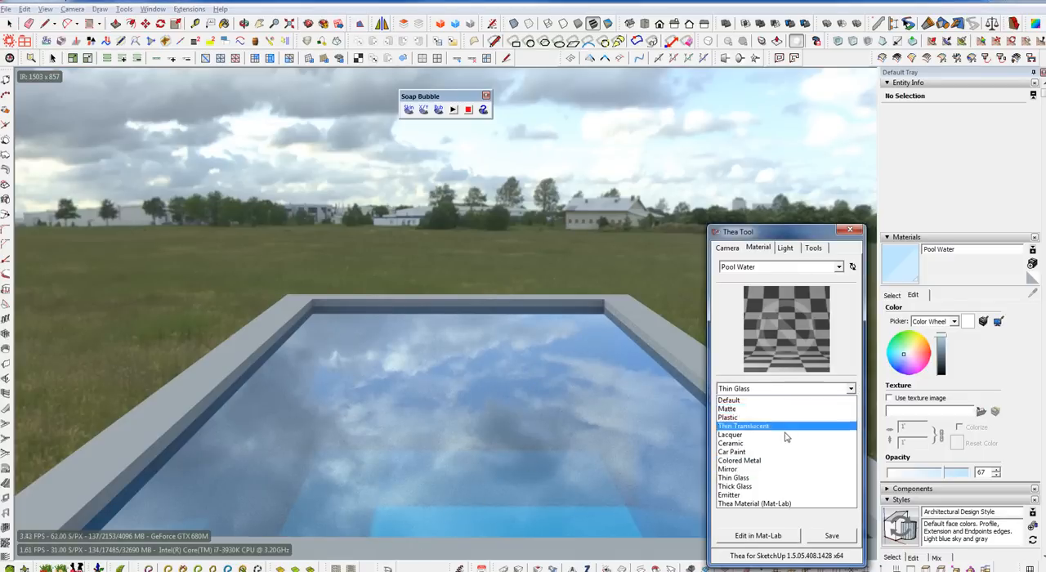
Assign Pool Water the Thea Thick Glass type, then change it to Thin Glass
left_click(734, 487)
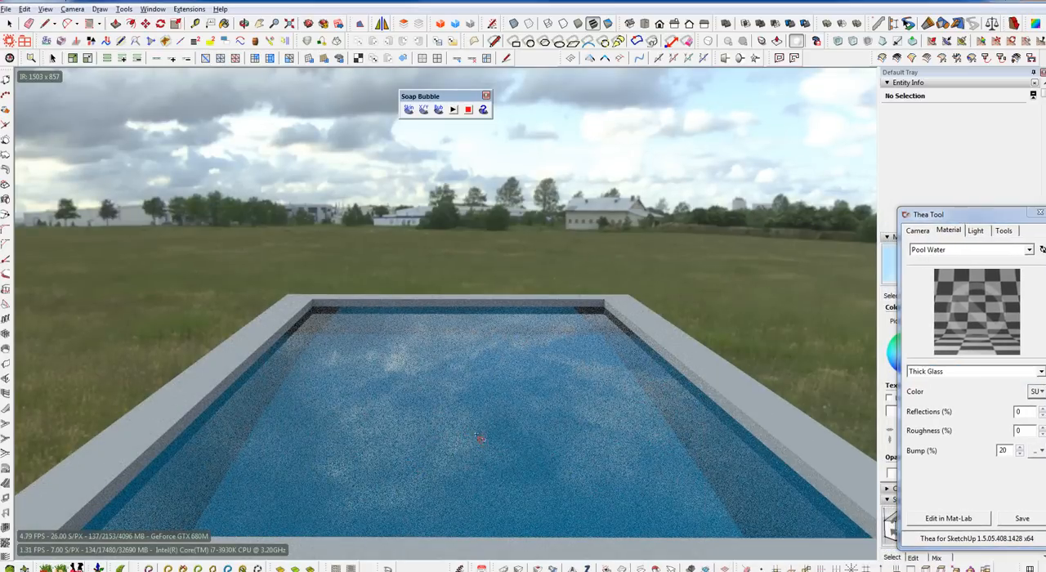
mouse_move(457, 425)
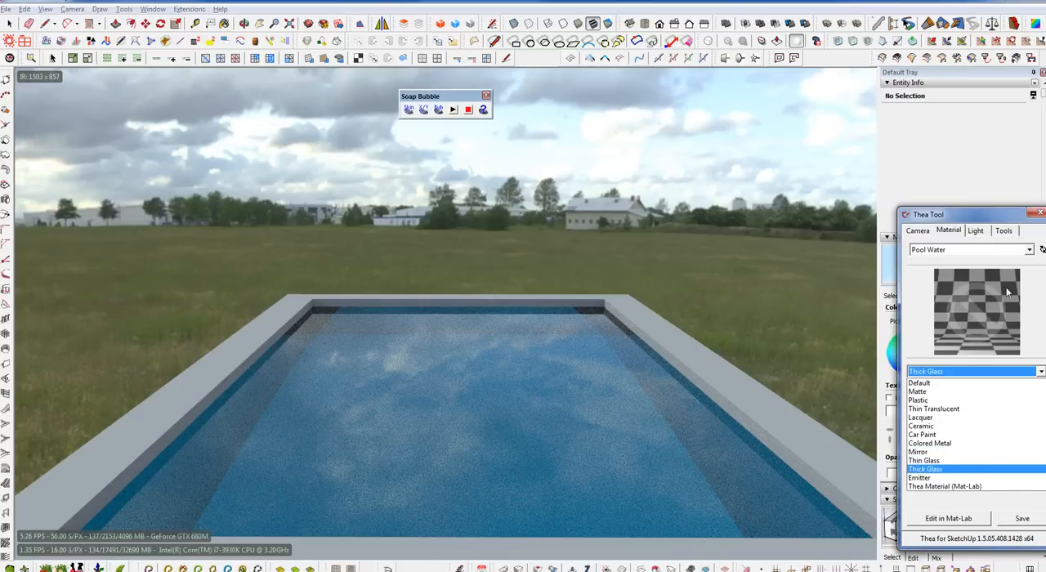
left_click(919, 451)
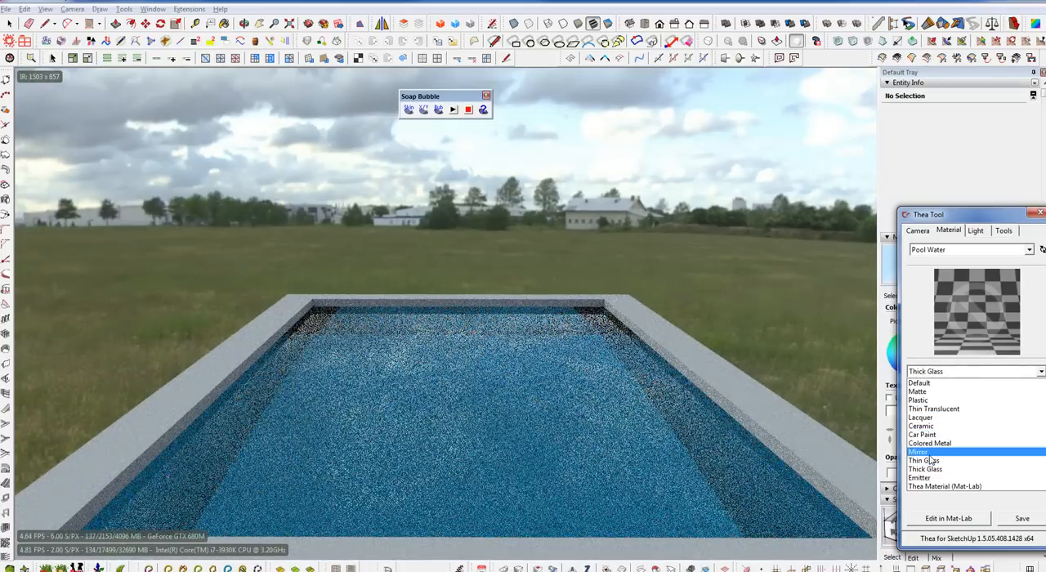
left_click(925, 461)
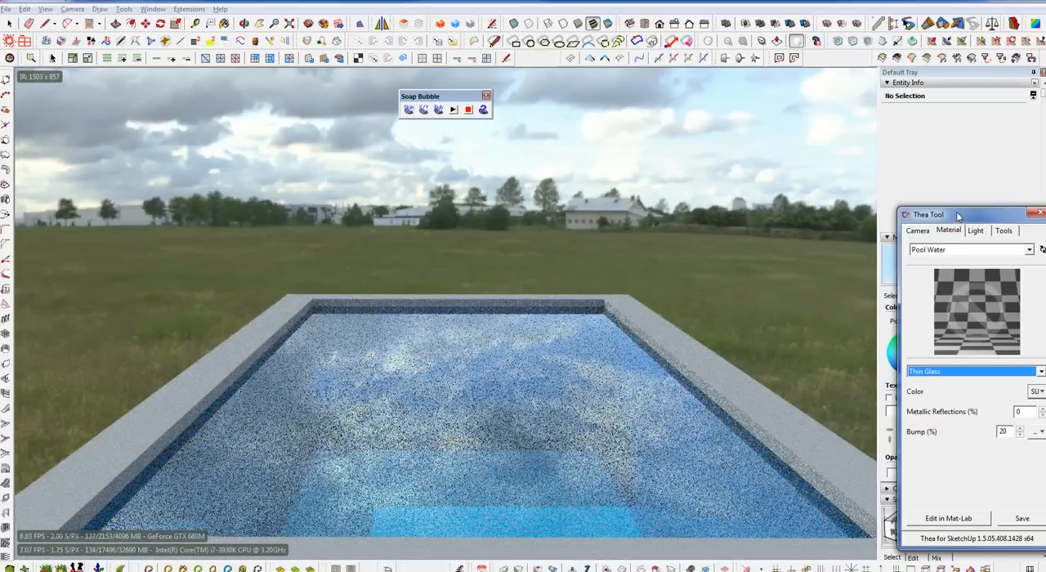
Move the Thea material window aside and send the water material to Mat-Lab for editing
left_click_drag(928, 214, 825, 228)
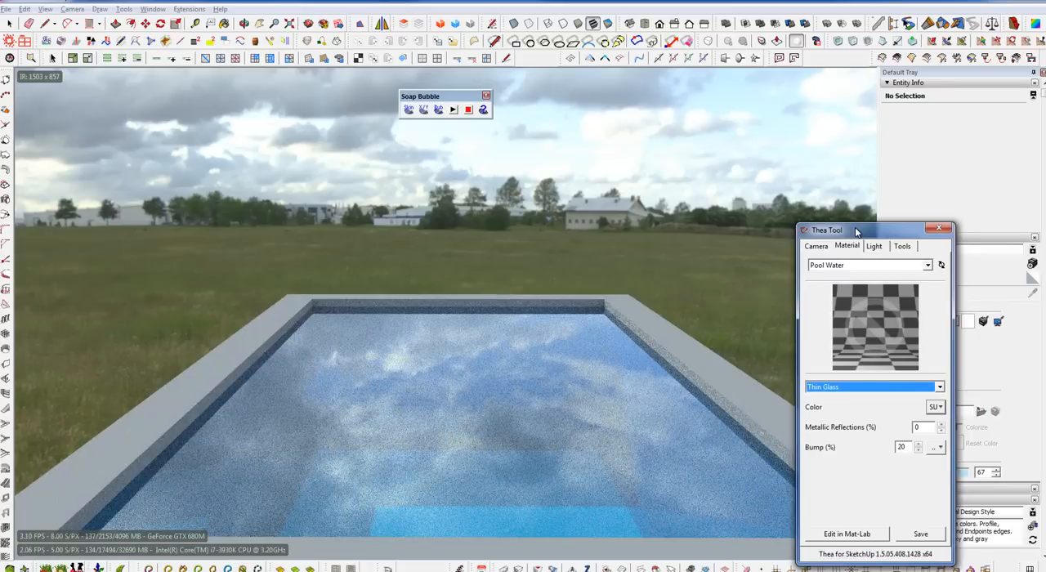
left_click_drag(853, 229, 772, 188)
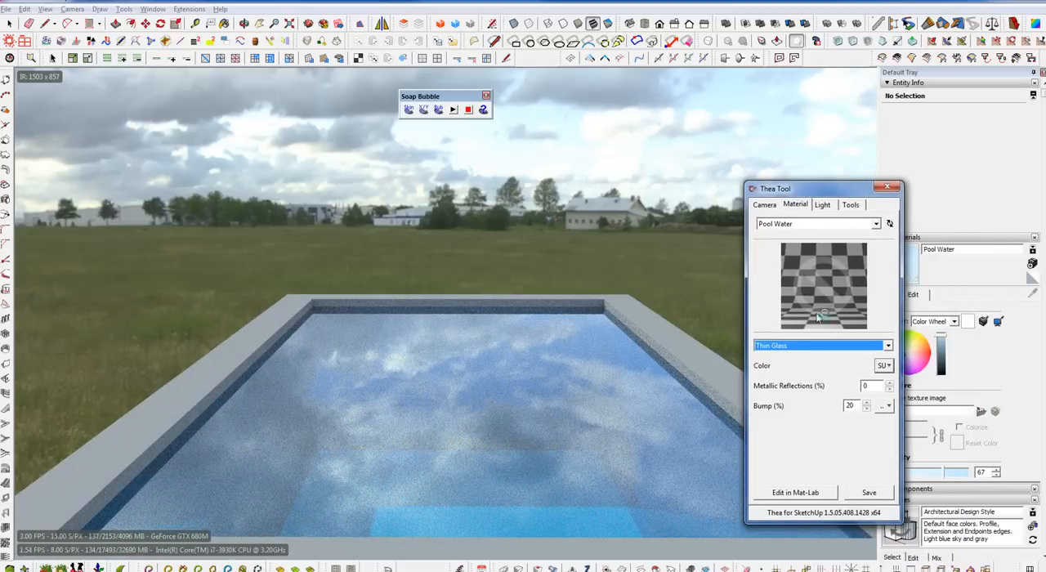
left_click(794, 492)
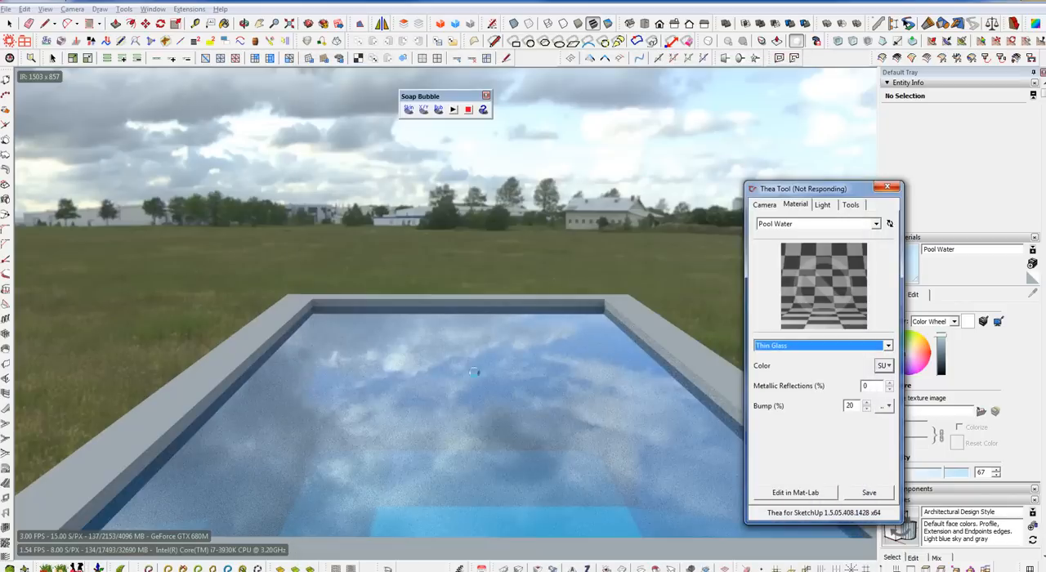
mouse_move(629, 433)
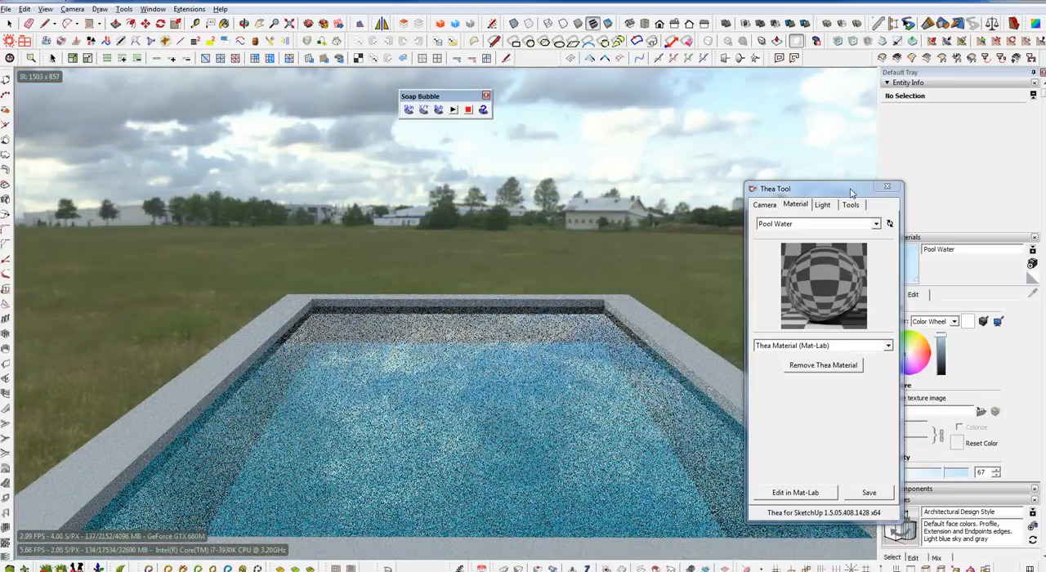
left_click(885, 186)
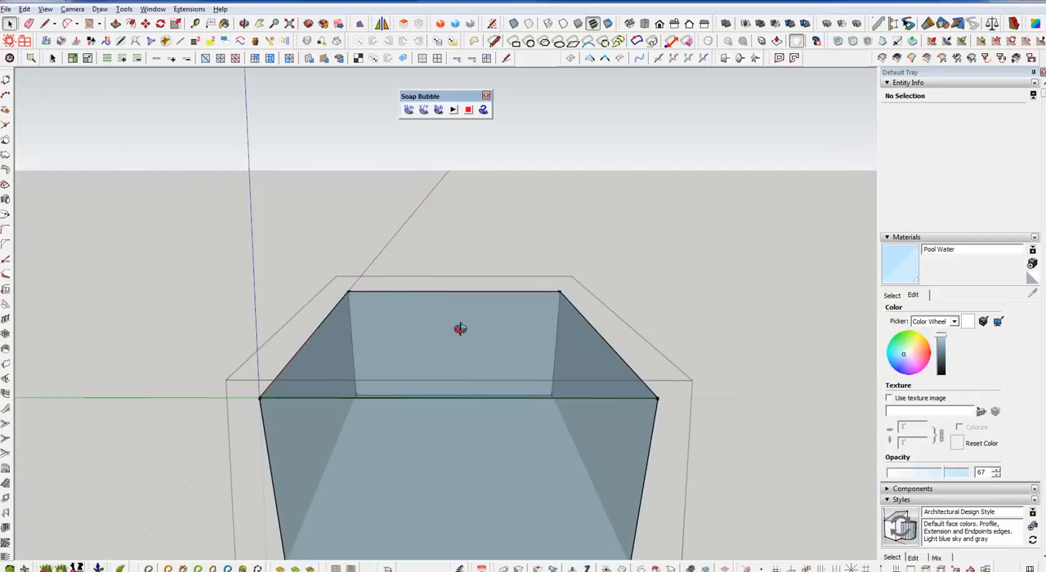
Select the pool's top rim edges for the Soap Skin water surface
left_click(461, 329)
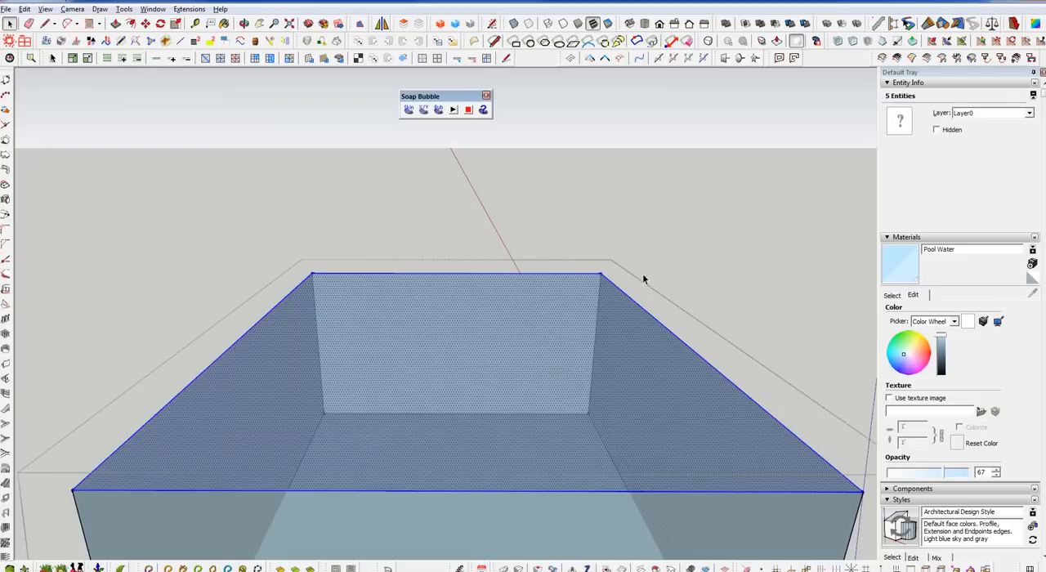
mouse_move(339, 434)
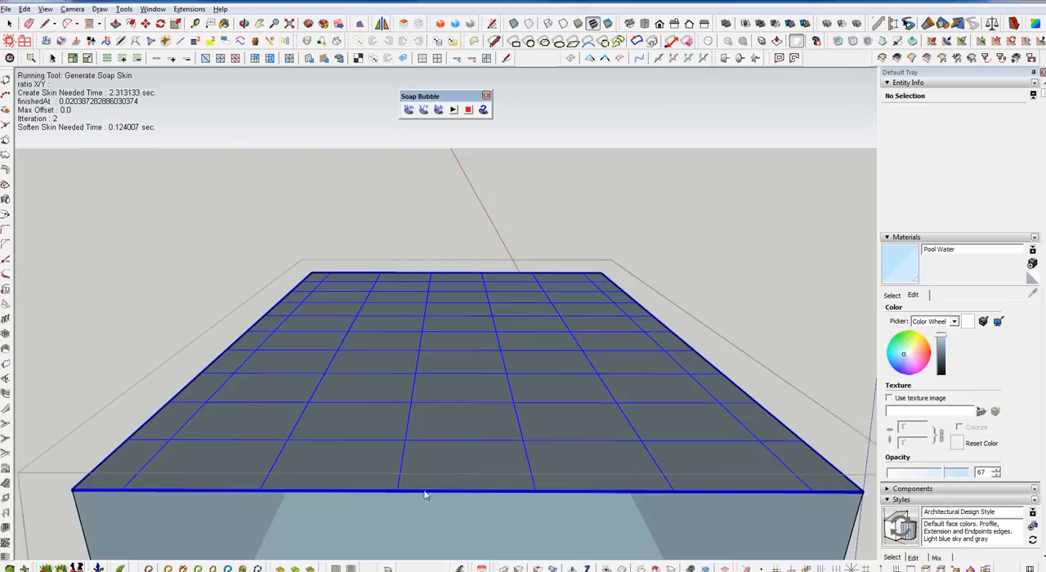
mouse_move(464, 406)
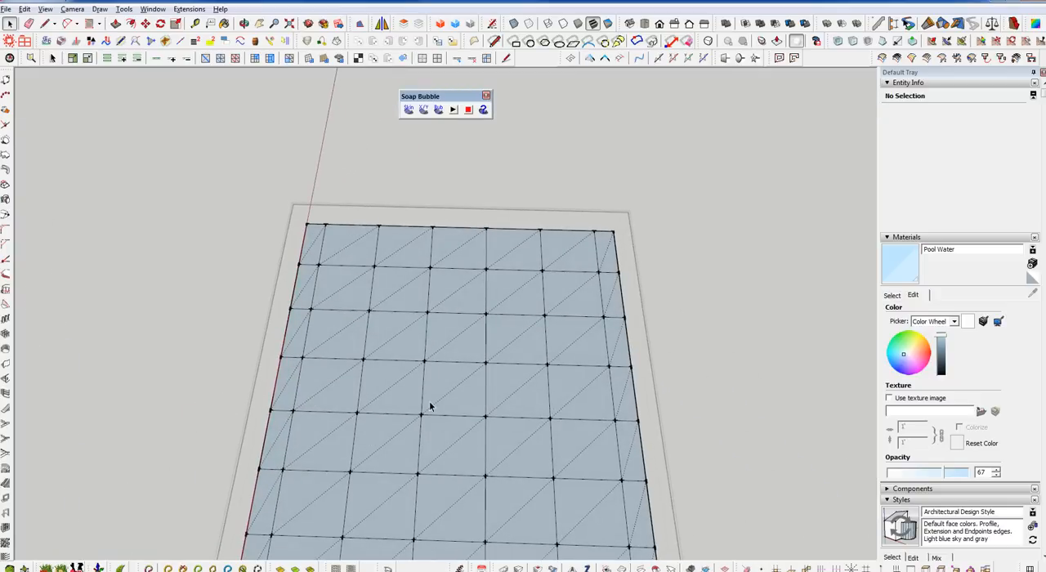
Select all faces and edges of the triangulated Soap Skin water grid
left_click(432, 405)
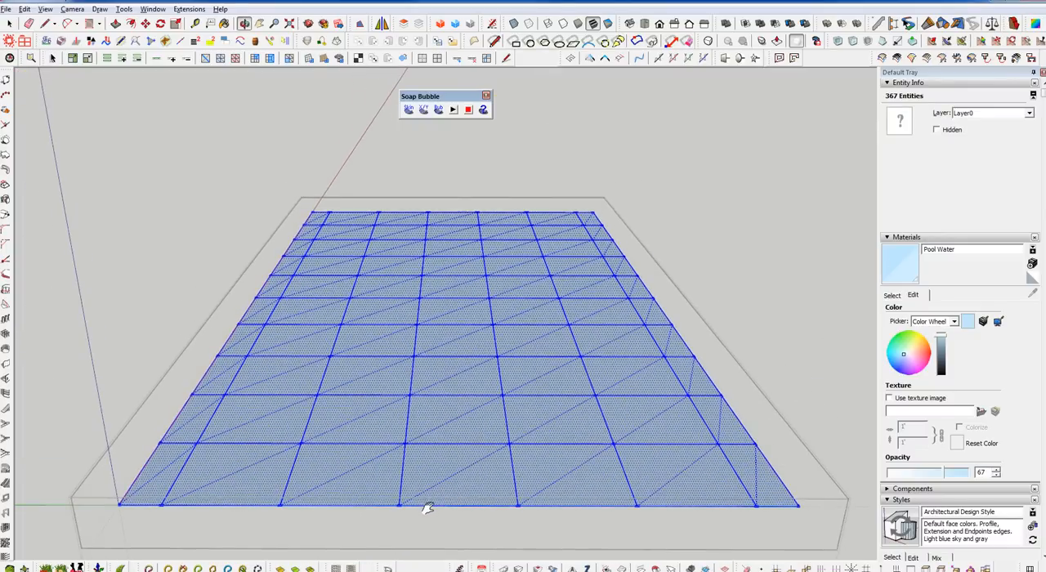
left_click(190, 9)
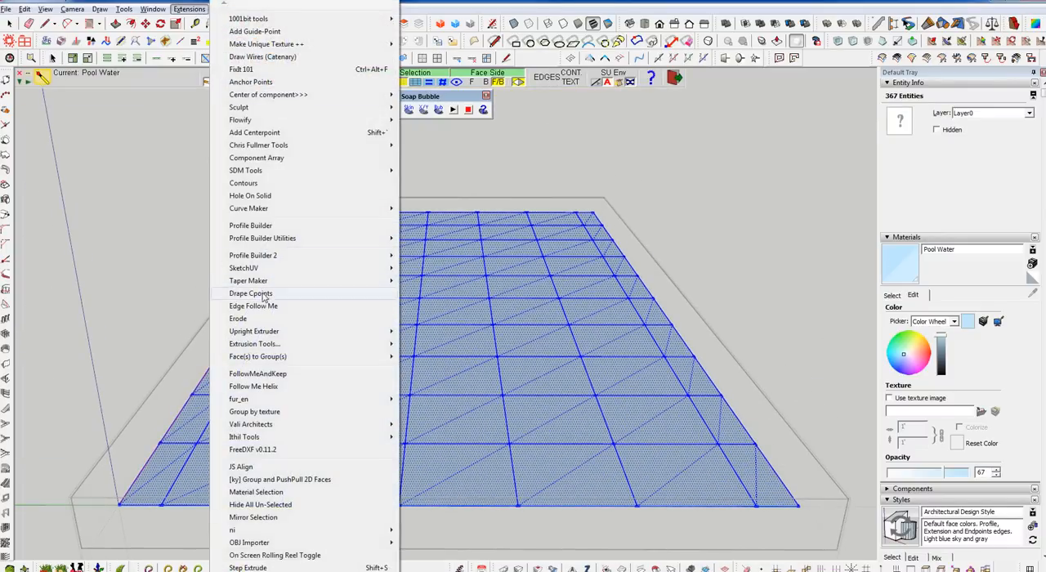
mouse_move(255, 317)
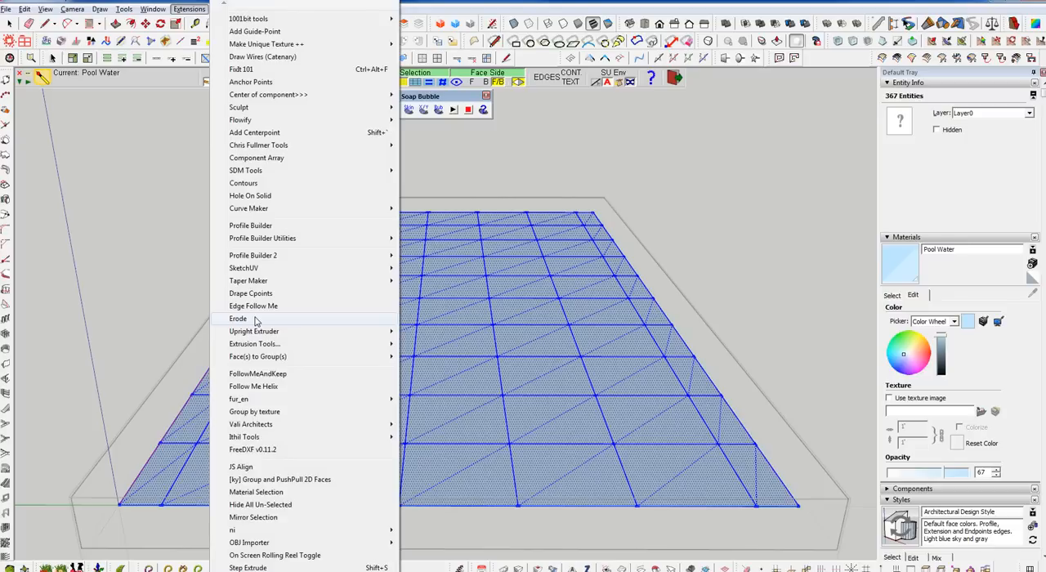
left_click(238, 317)
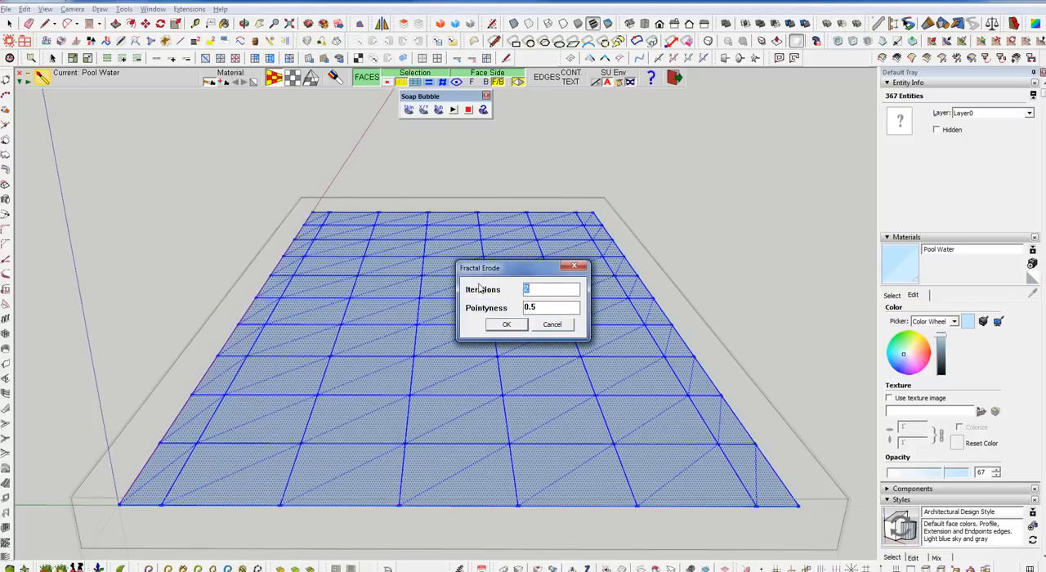
left_click(506, 323)
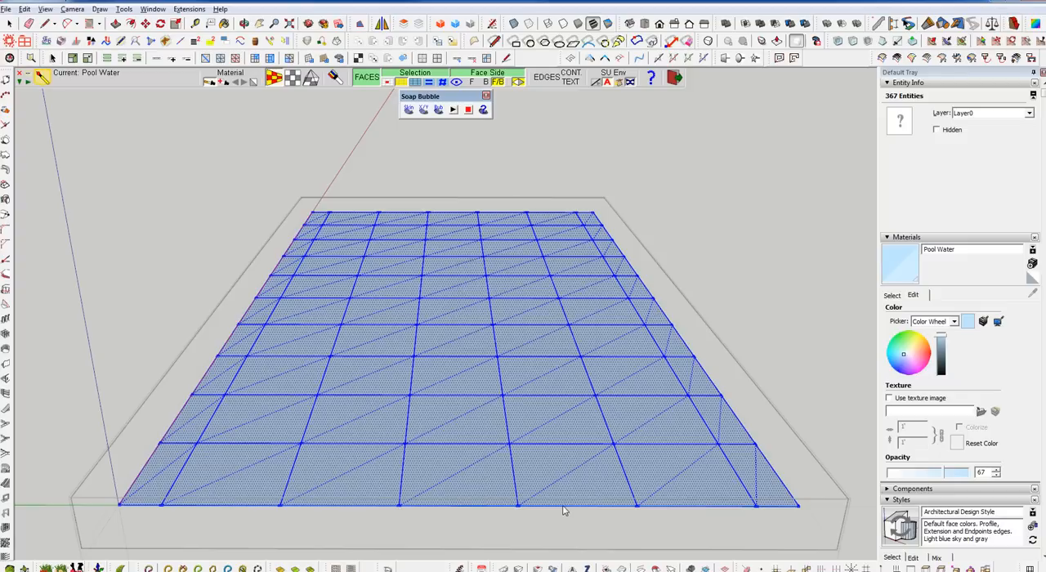
mouse_move(483, 336)
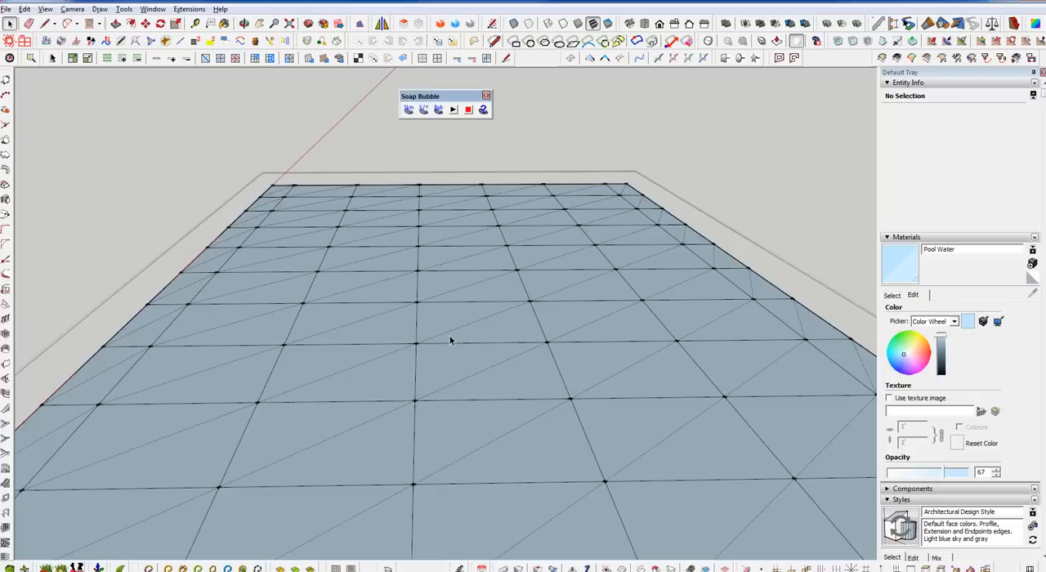
Run Extensions > Erode on the water grid with pointiness set to 0.1
left_click(190, 10)
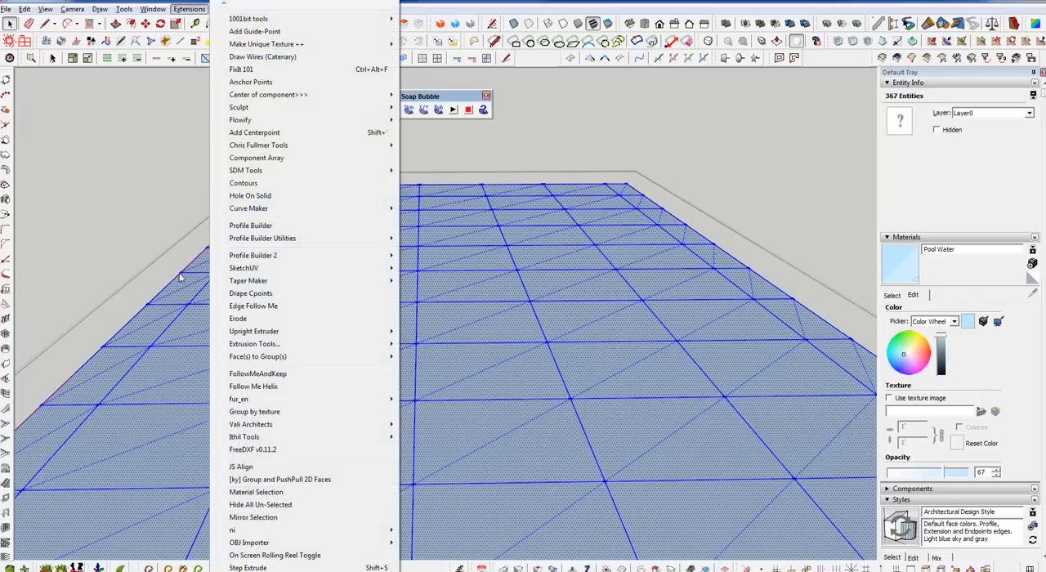
left_click(239, 316)
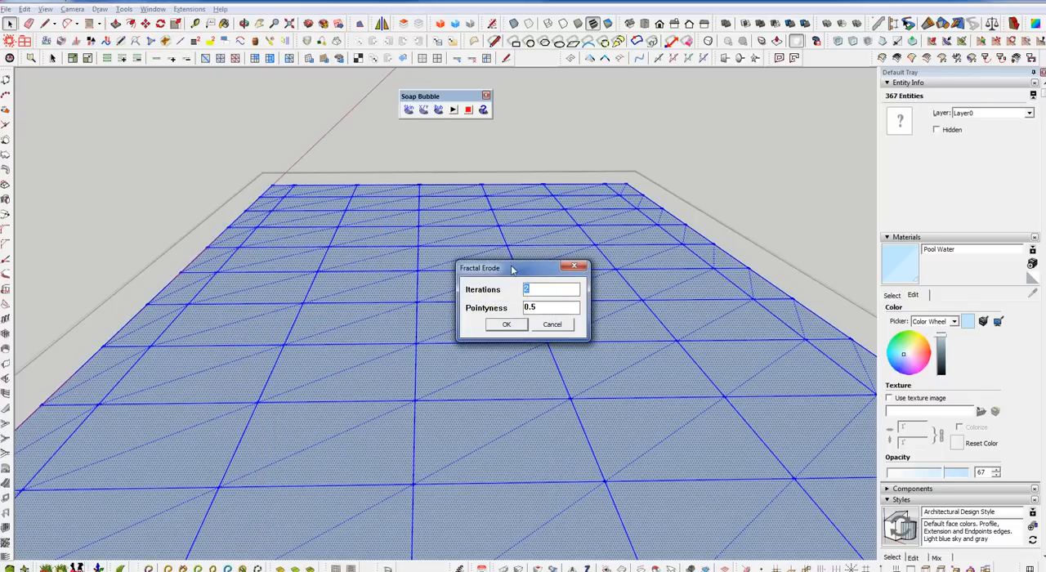
left_click_drag(510, 267, 505, 256)
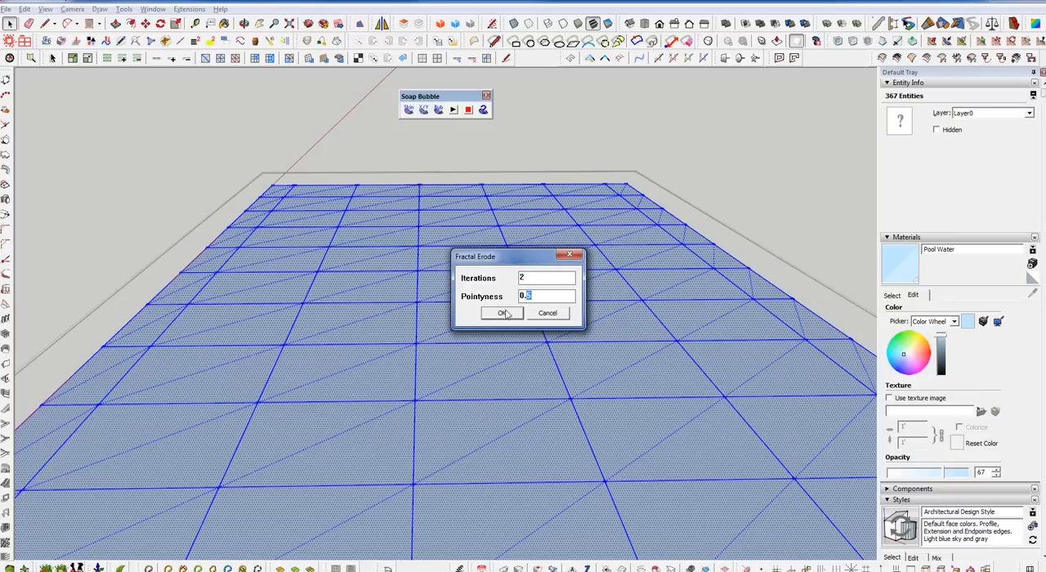
type("0.1")
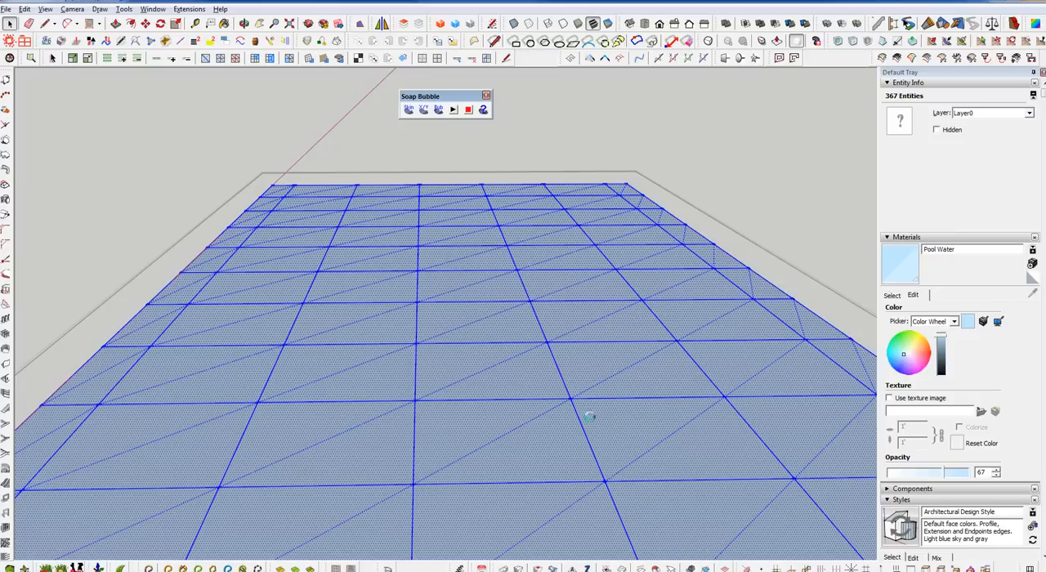
mouse_move(602, 343)
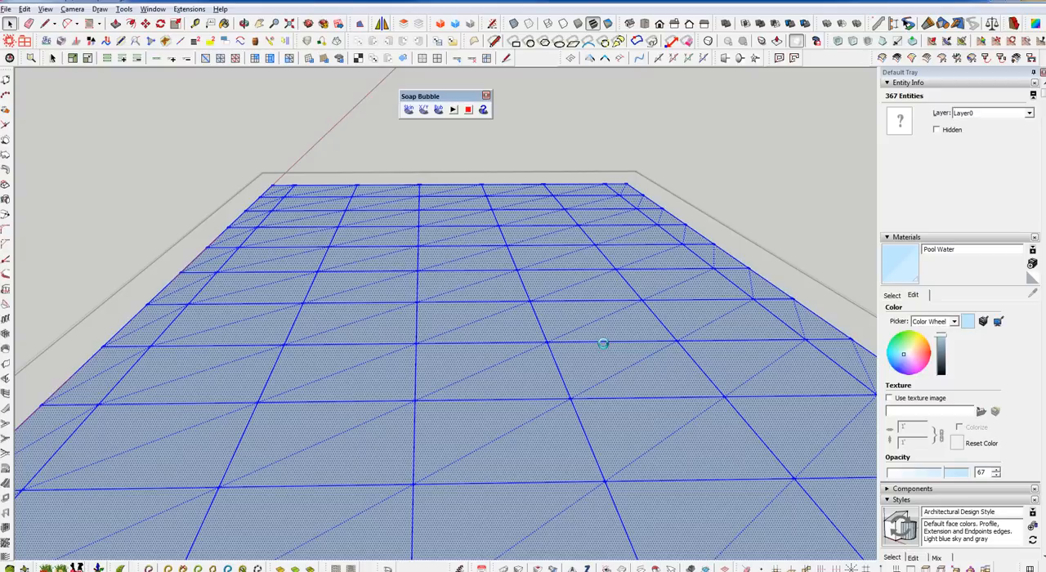
mouse_move(603, 343)
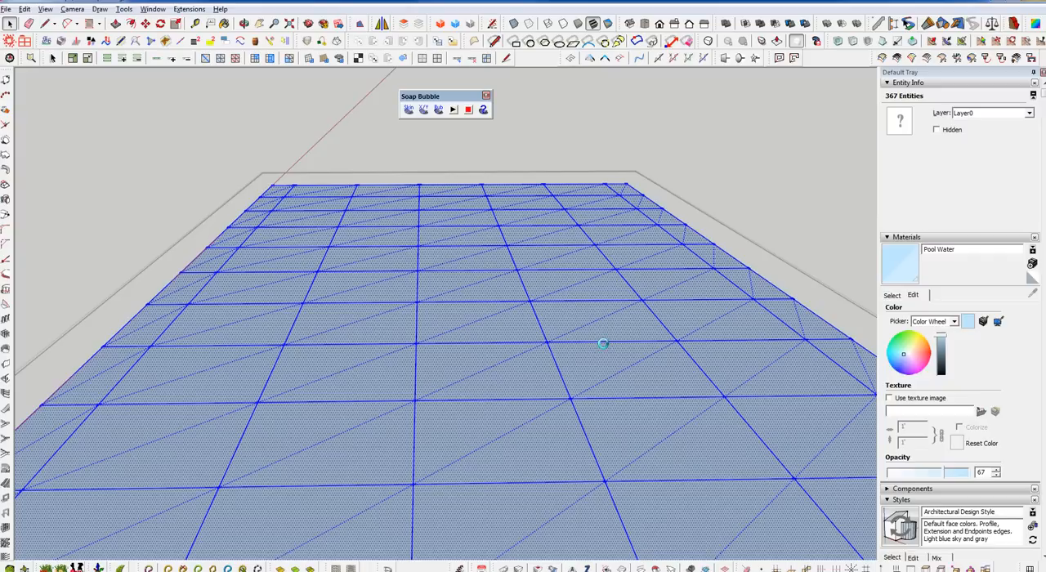
mouse_move(603, 343)
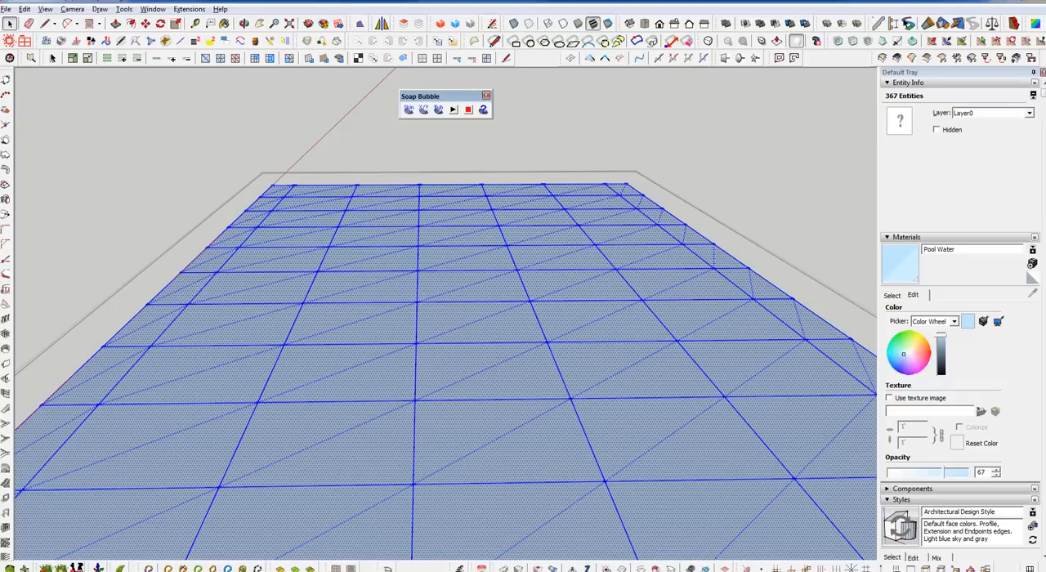
mouse_move(660, 346)
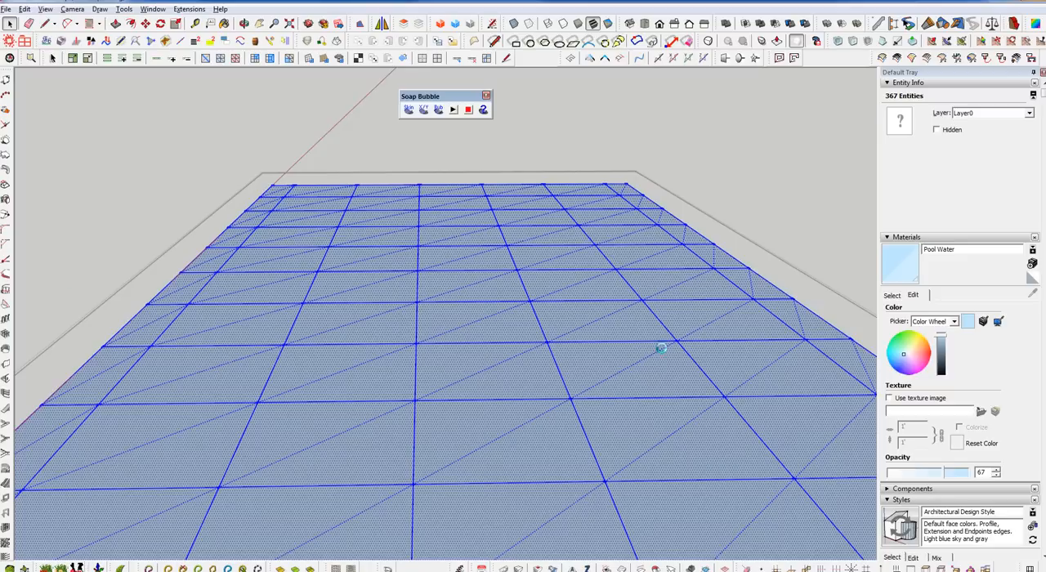
mouse_move(603, 177)
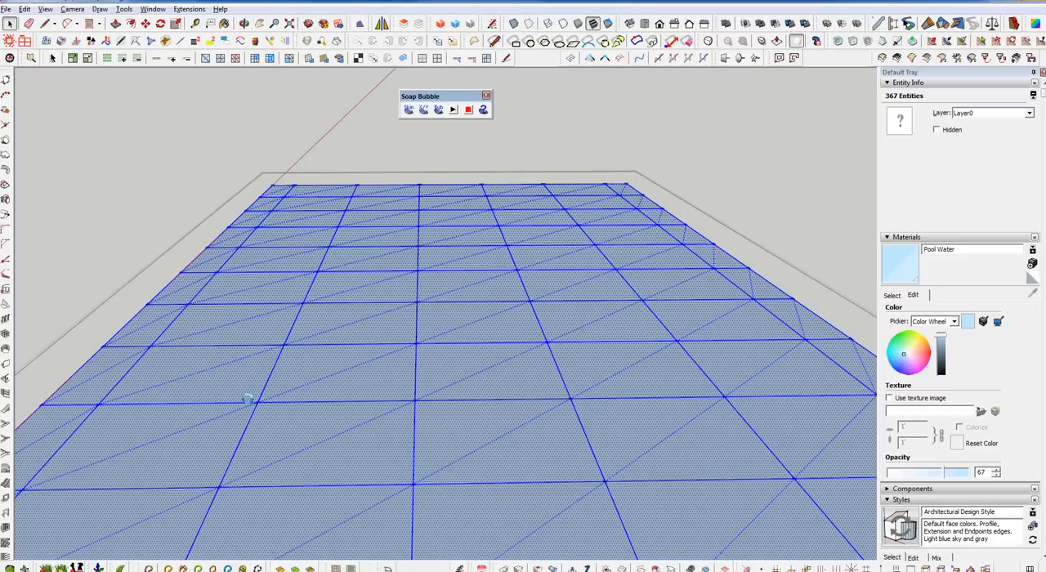
mouse_move(186, 320)
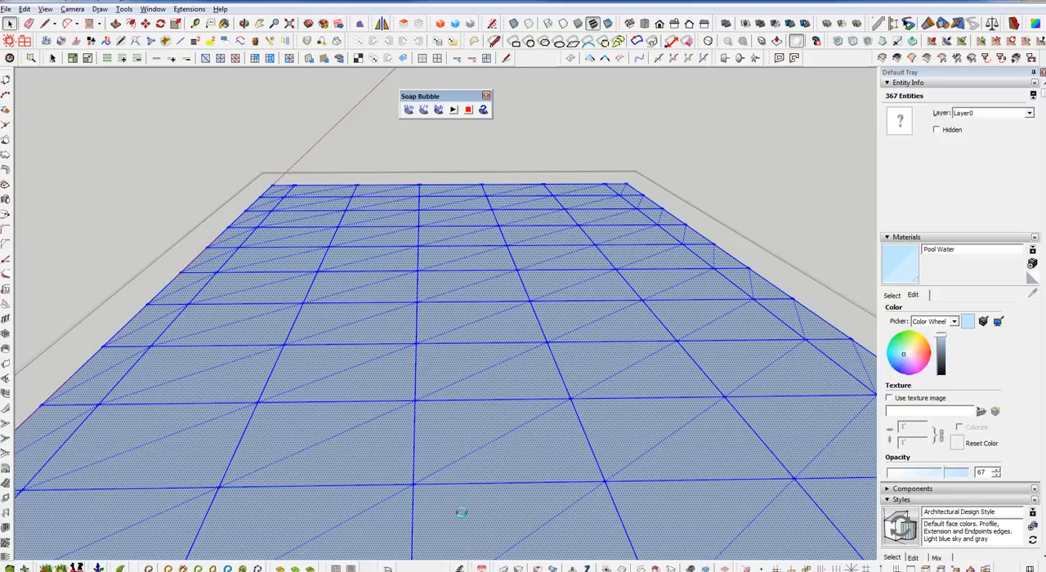
mouse_move(275, 451)
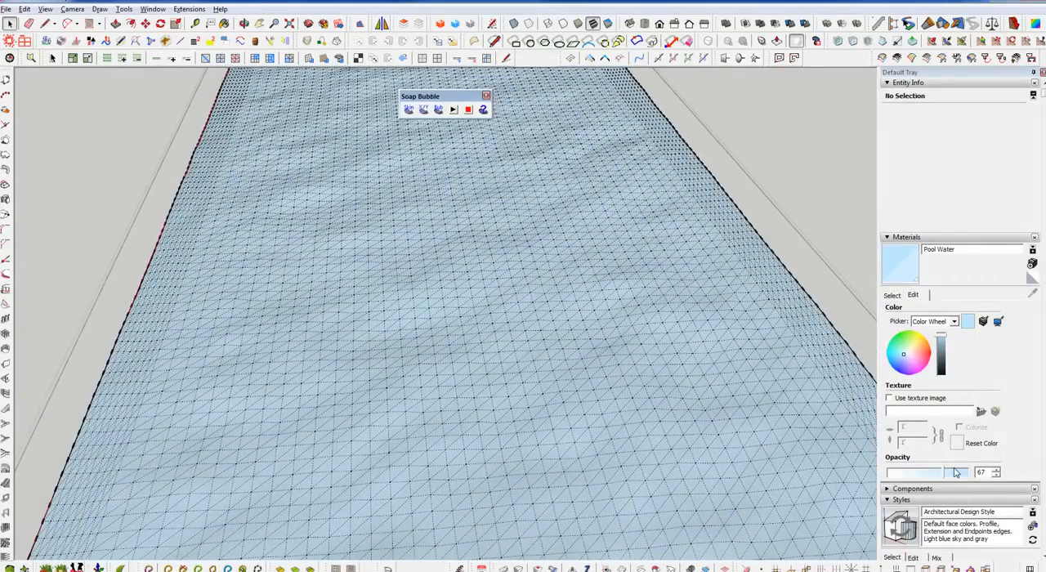
mouse_move(516, 401)
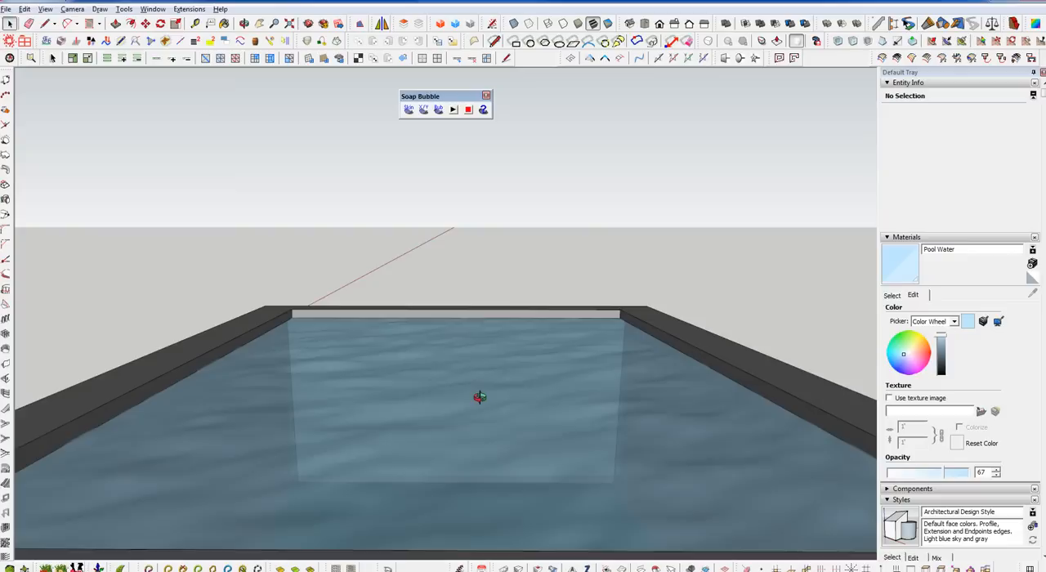
View the eroded water volume from outside and select its whole rippled mesh
left_click(481, 397)
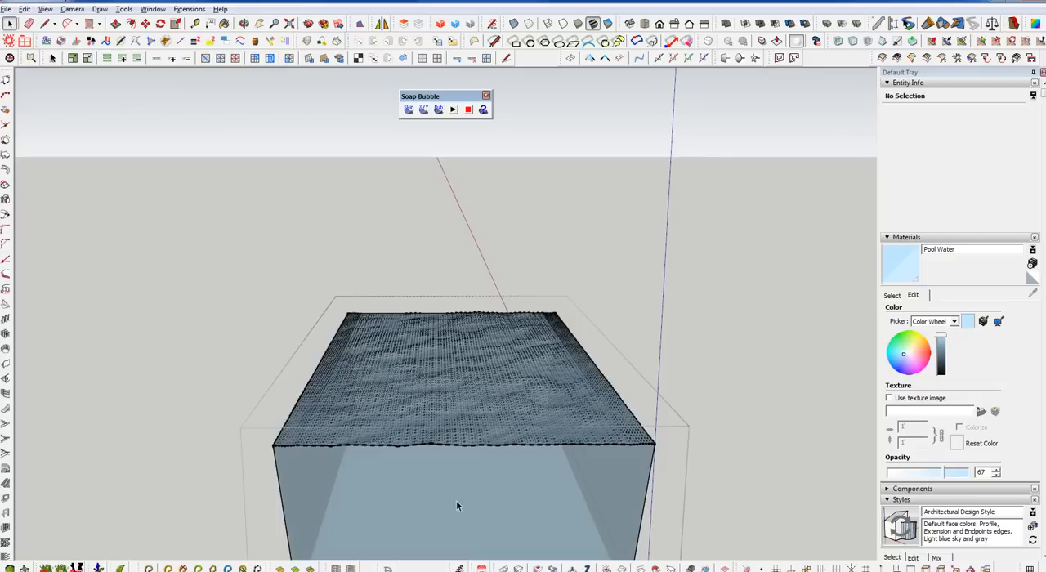
left_click(458, 505)
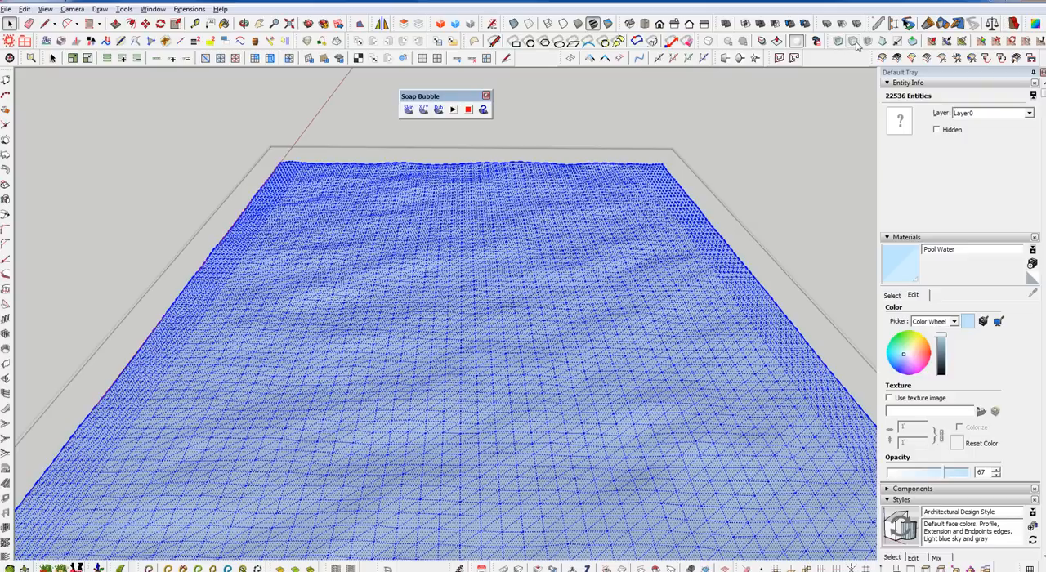
Activate a Sculpt mask limiting sculpting to the selected water mesh
left_click(856, 41)
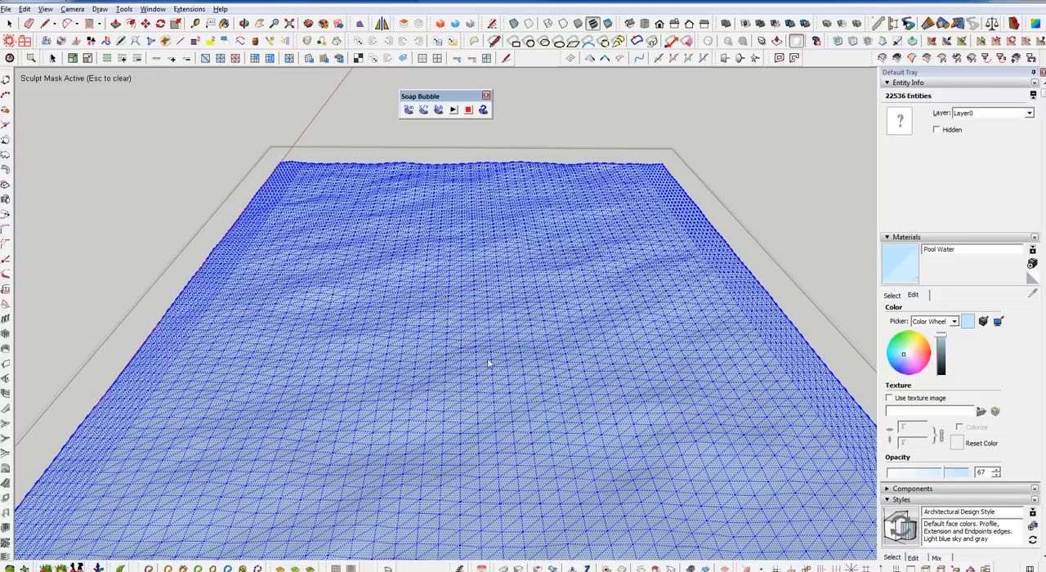
mouse_move(448, 451)
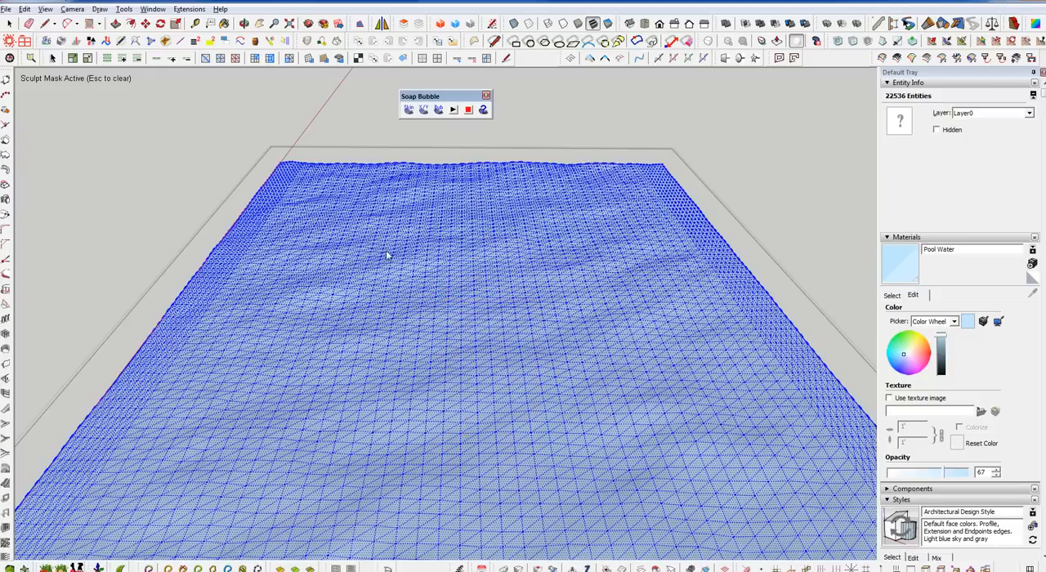
mouse_move(536, 353)
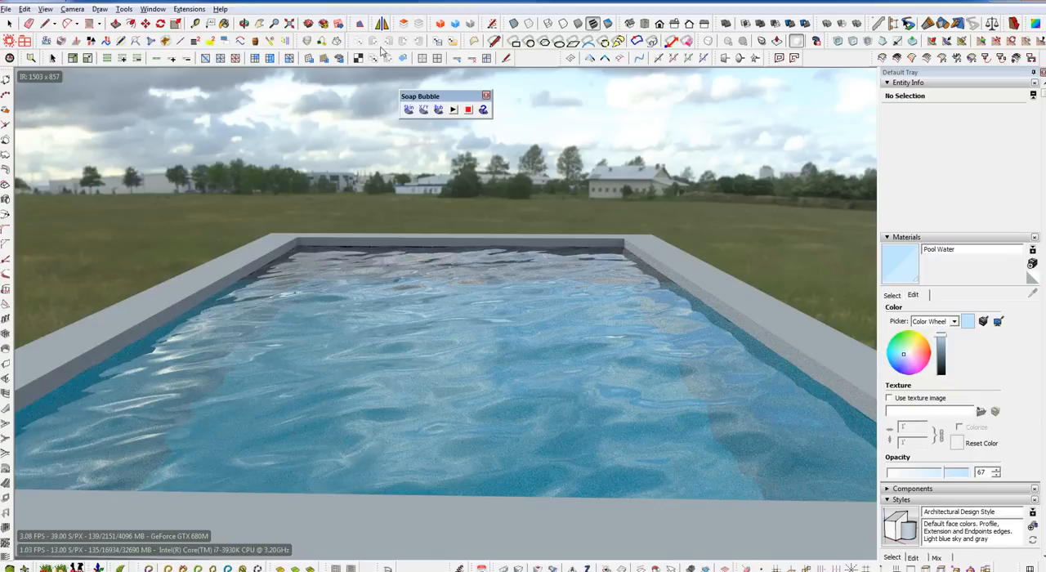
mouse_move(549, 121)
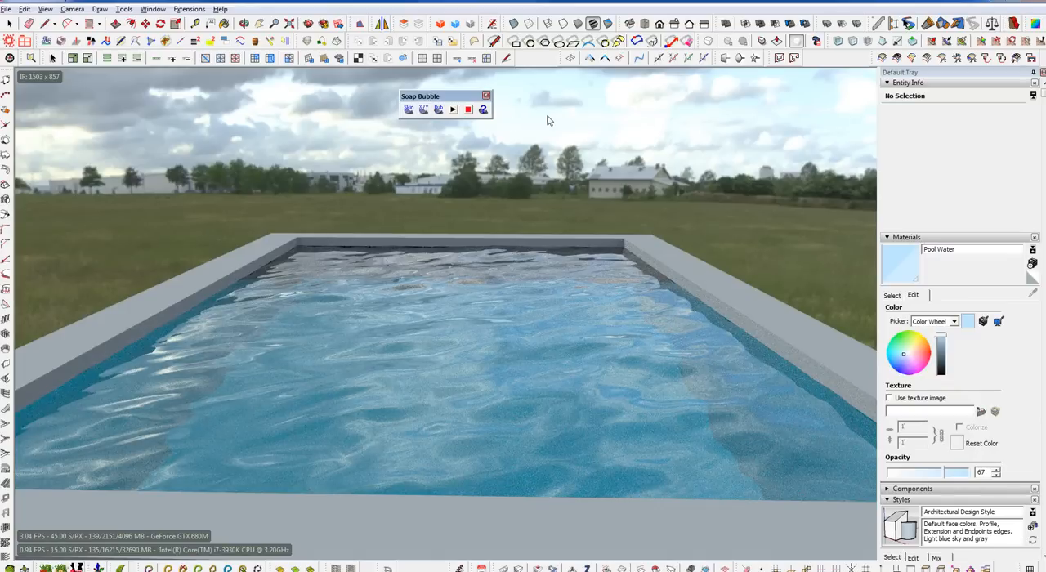